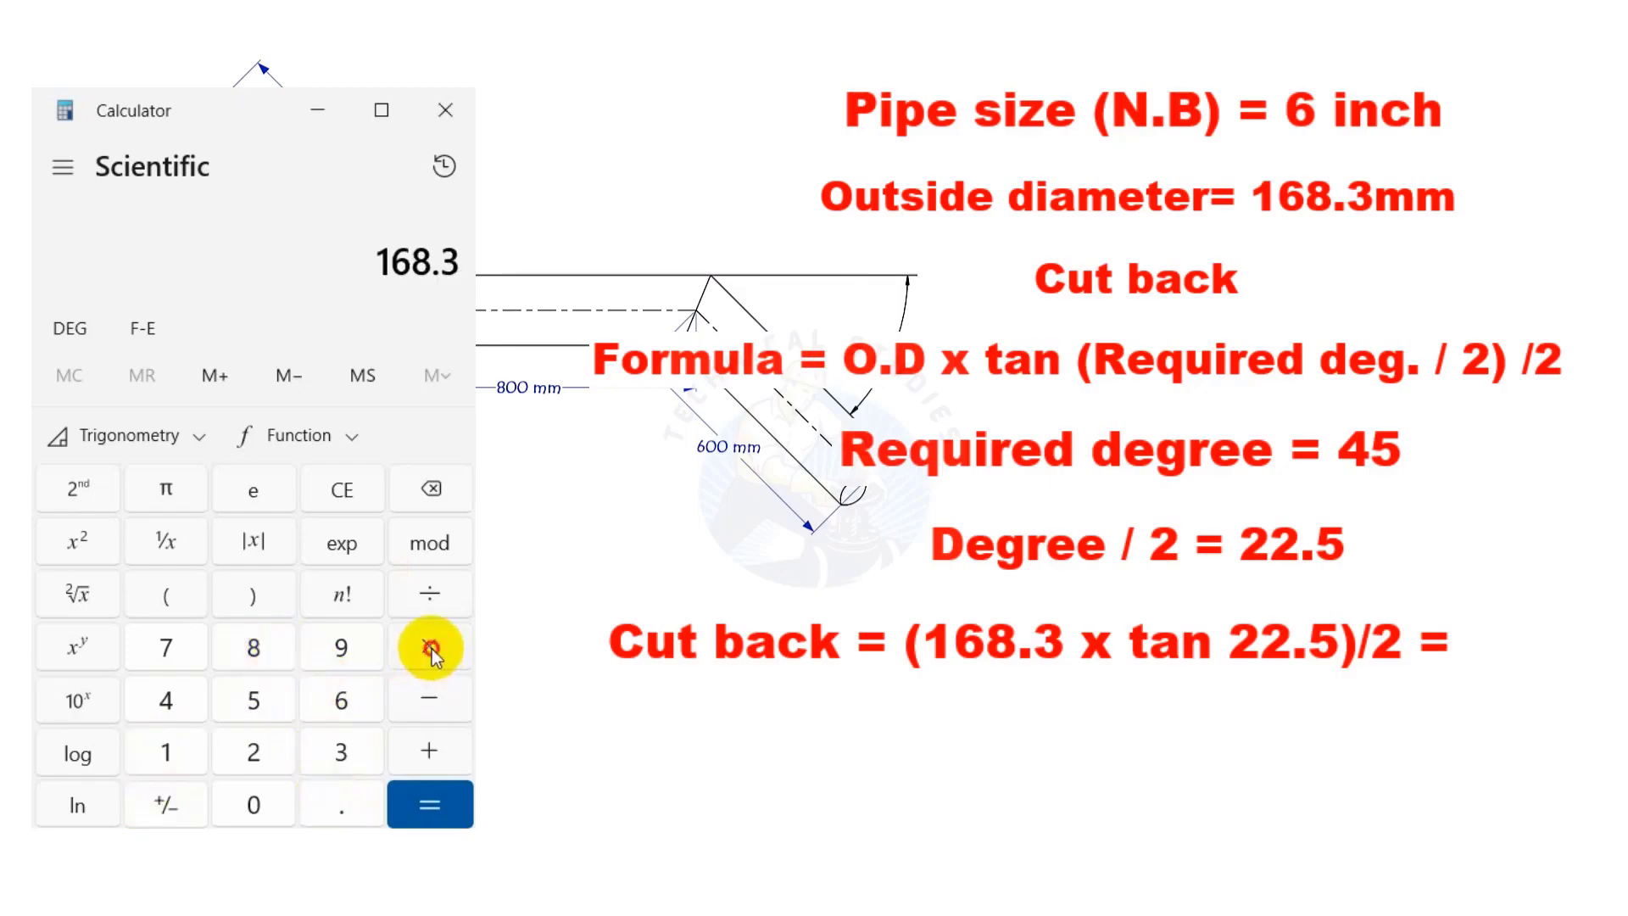
- Multiply 168.3 by tan(22.5), divide by 2, and get about 34.856 mm
left_click(252, 751)
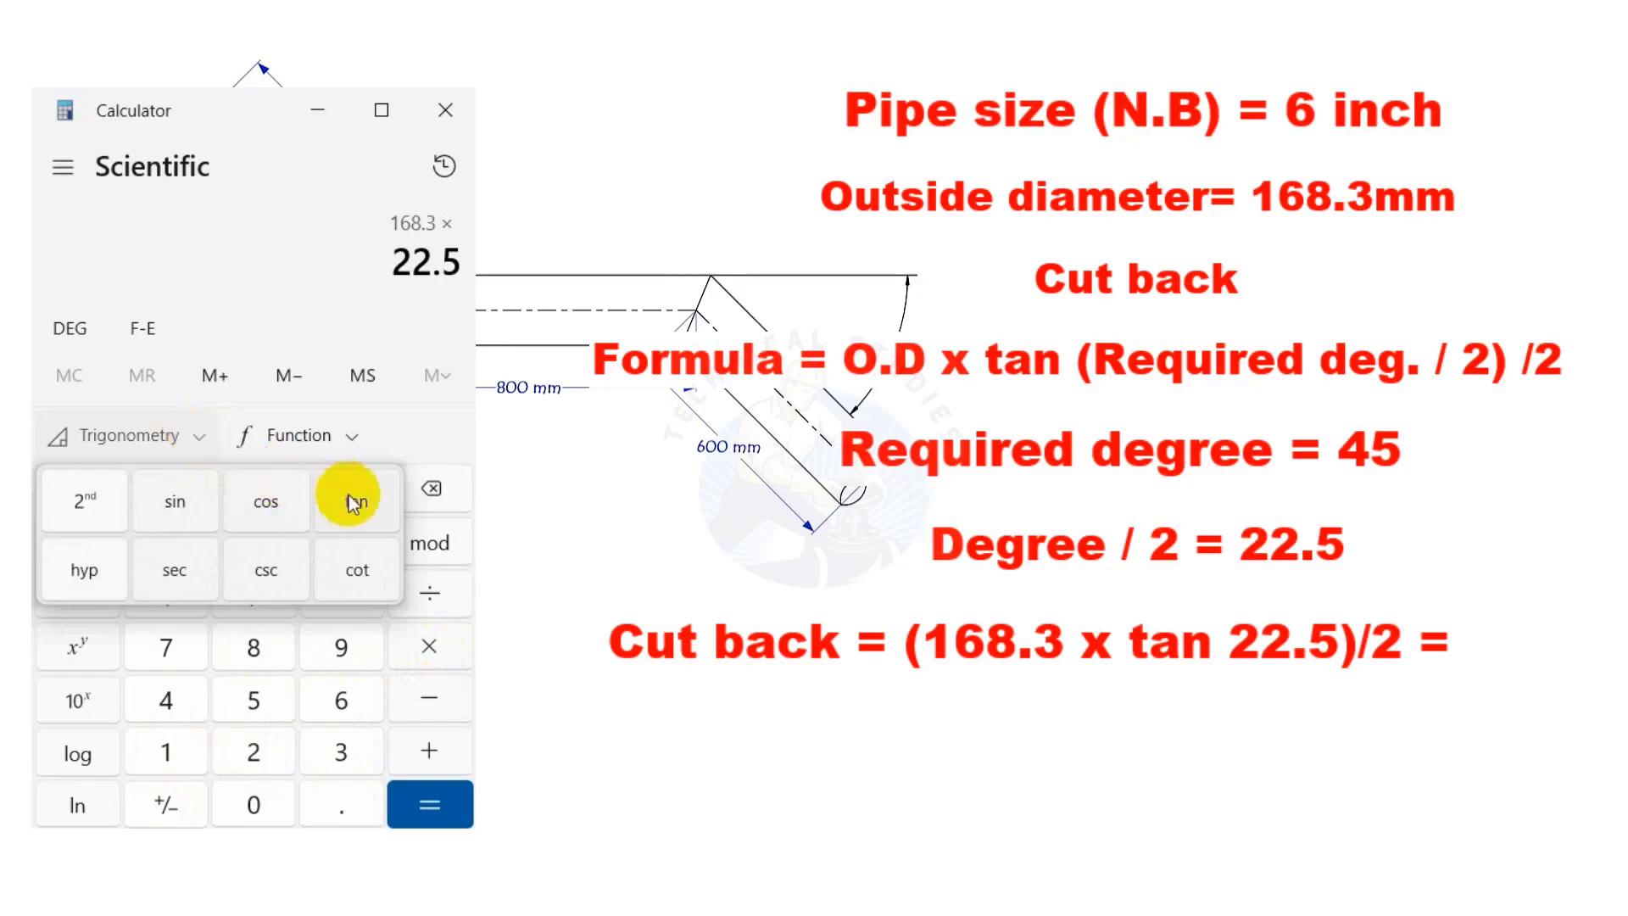
left_click(430, 804)
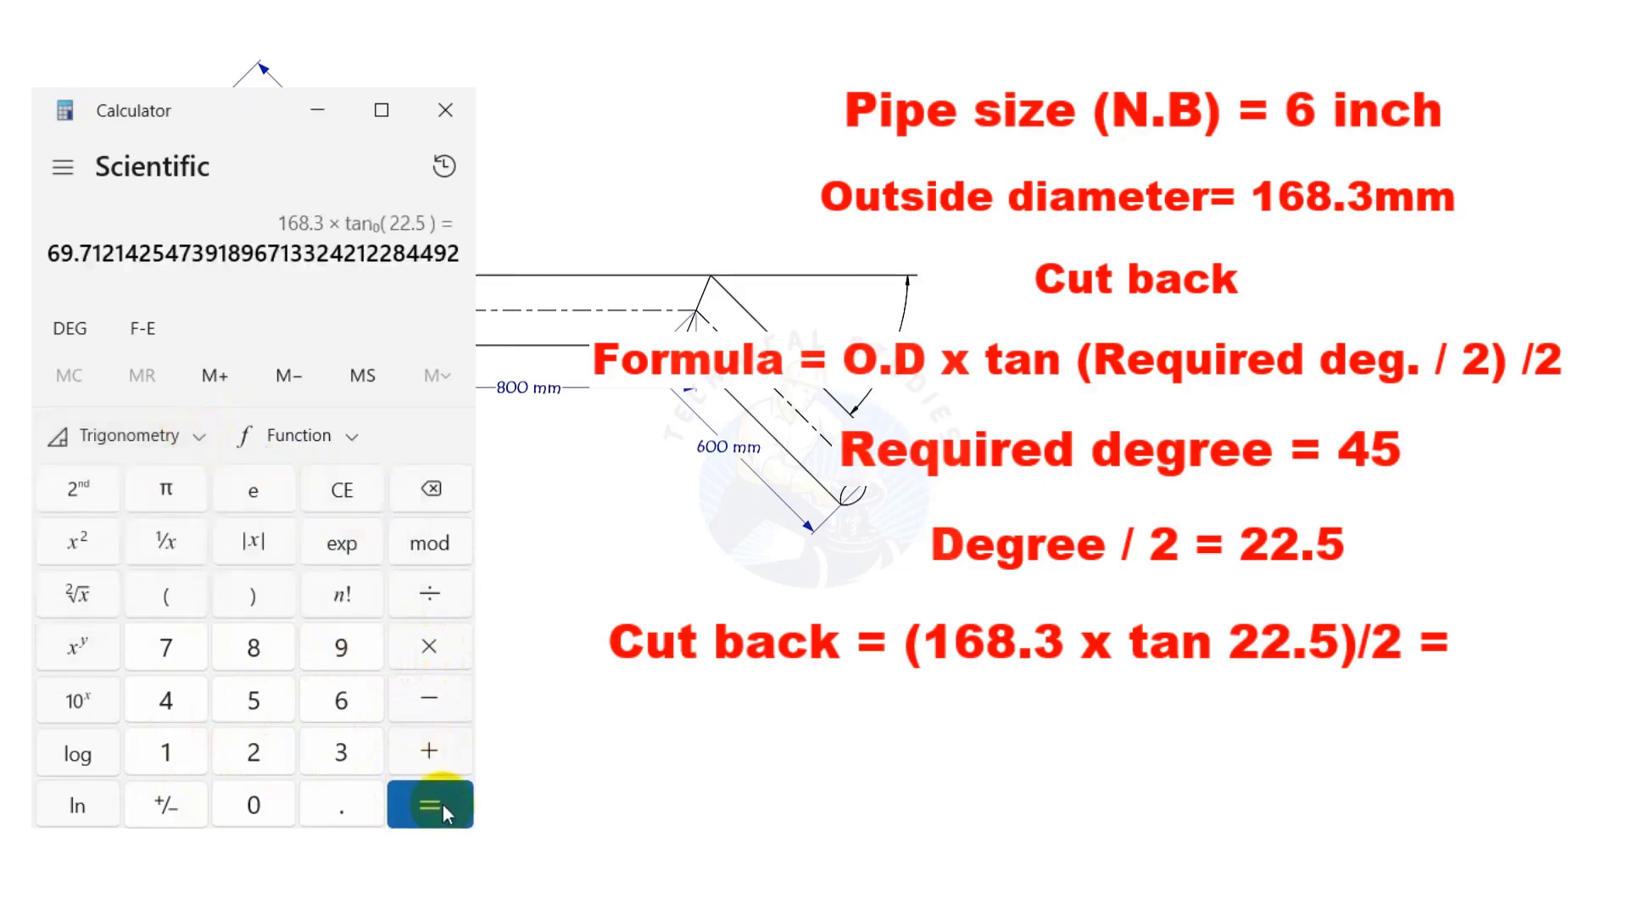
mouse_move(429, 597)
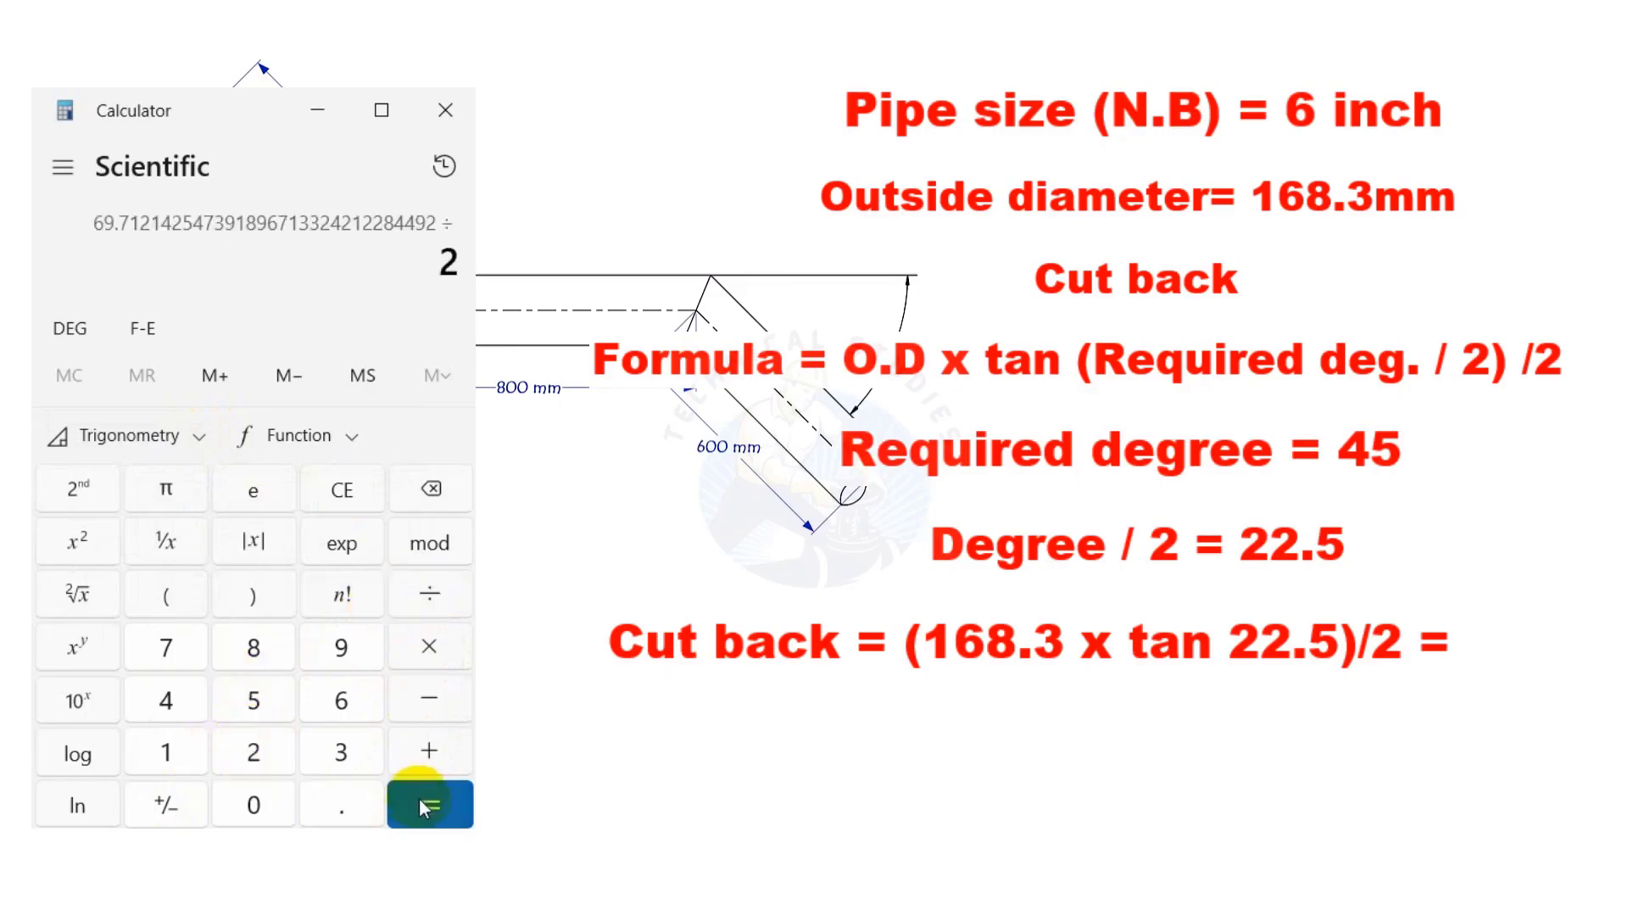
left_click(430, 804)
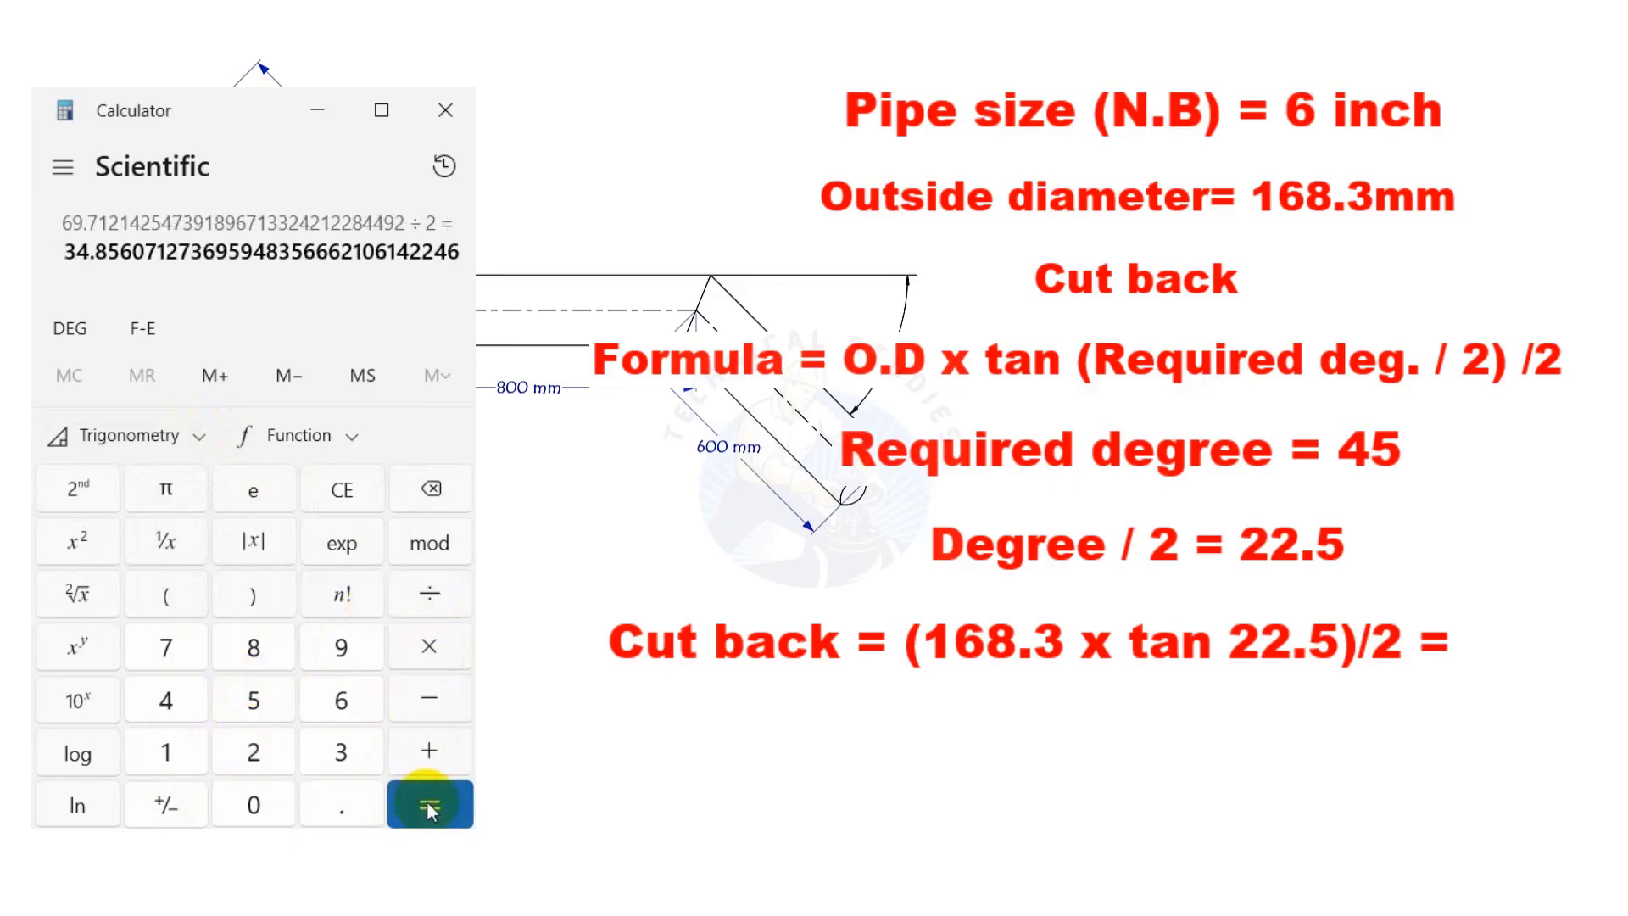